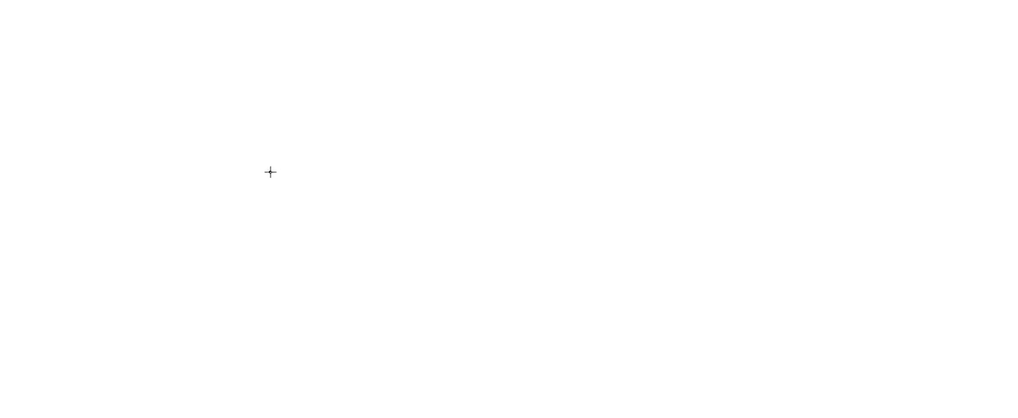
Draw five black straight lines forming a closed zigzag with a tall central spike.
{"action": "left_click_drag", "start_coordinate": [270, 172], "coordinate": [357, 236]}
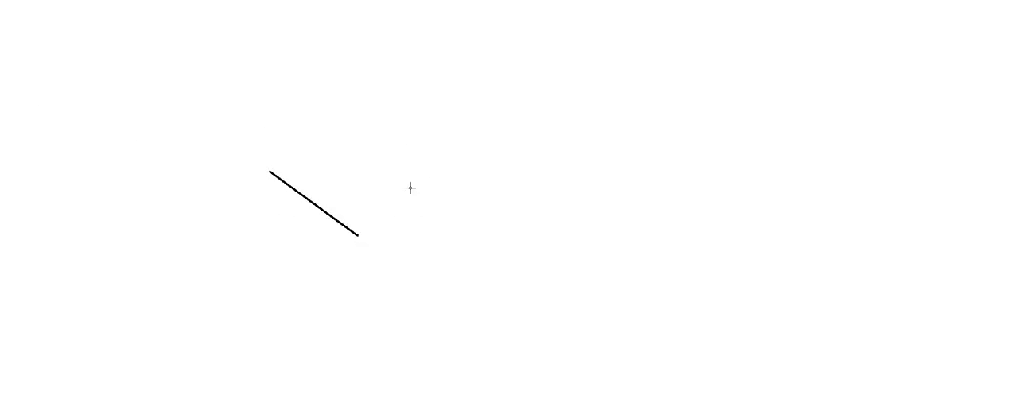
{"action": "left_click_drag", "start_coordinate": [356, 237], "coordinate": [480, 227]}
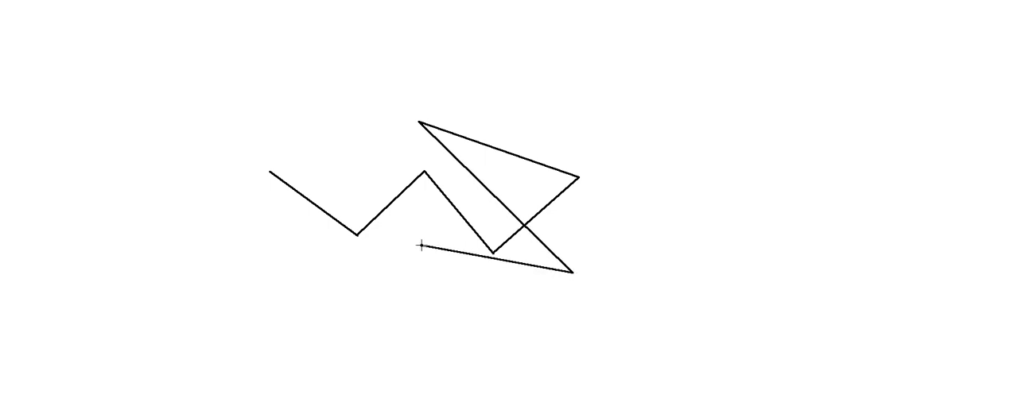
{"action": "left_click_drag", "start_coordinate": [421, 247], "coordinate": [364, 116]}
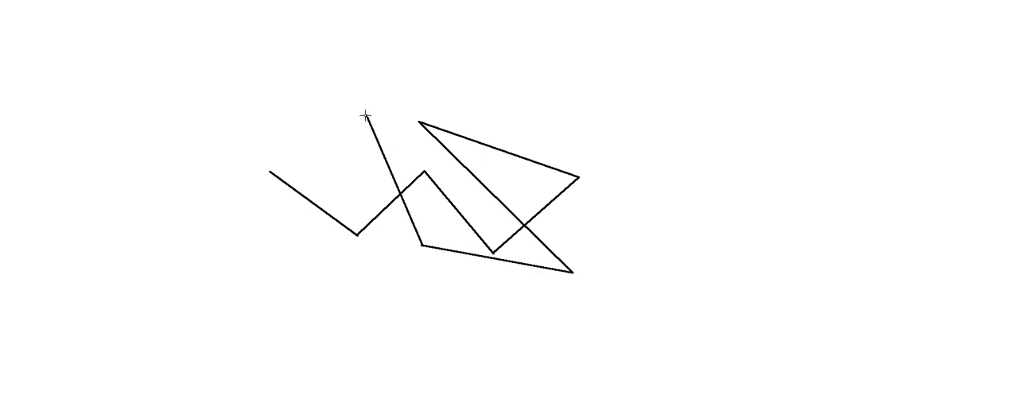
{"action": "left_click_drag", "start_coordinate": [365, 114], "coordinate": [390, 288]}
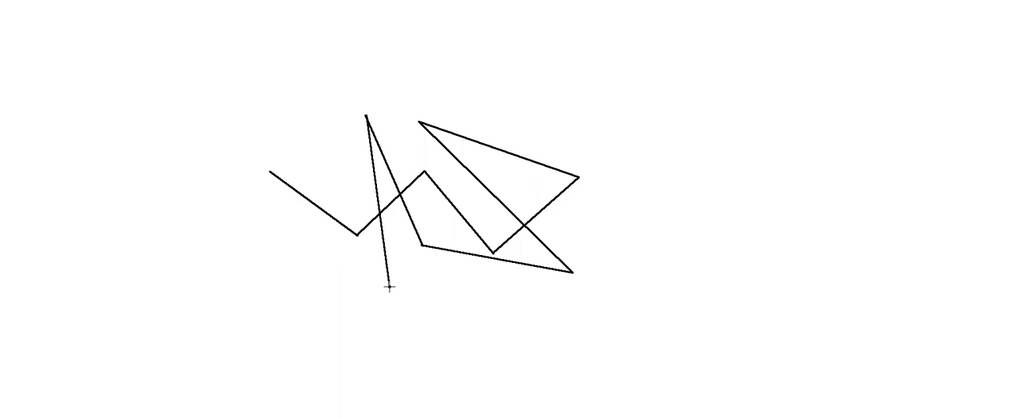
{"action": "left_click_drag", "start_coordinate": [391, 289], "coordinate": [271, 170]}
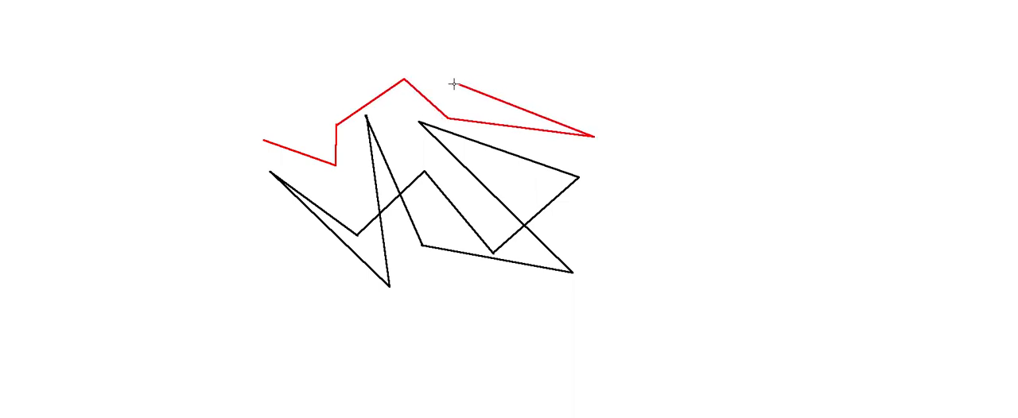
Complete the upper red jagged band and draw the first two lines of a lower red band.
{"action": "left_click_drag", "start_coordinate": [450, 84], "coordinate": [416, 49]}
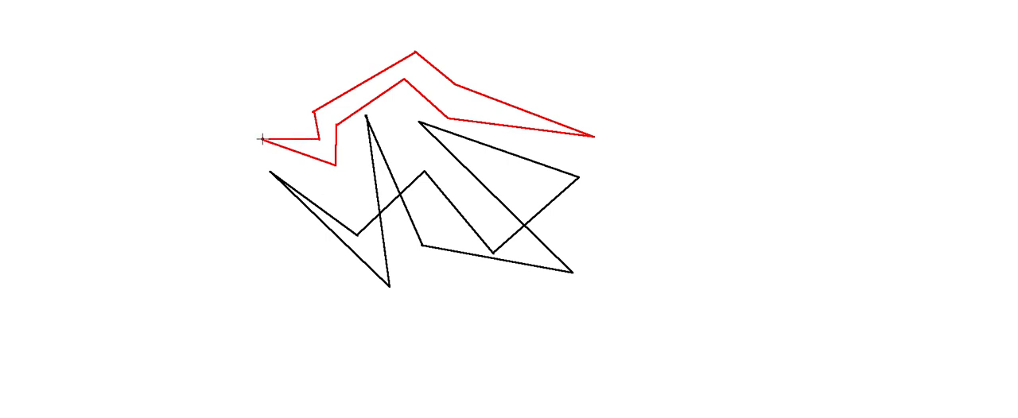
{"action": "mouse_move", "coordinate": [283, 298]}
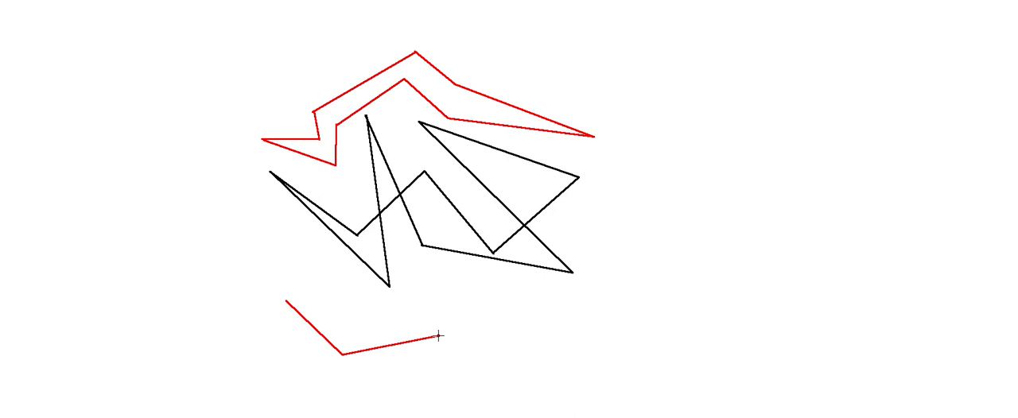
{"action": "left_click_drag", "start_coordinate": [441, 334], "coordinate": [472, 390]}
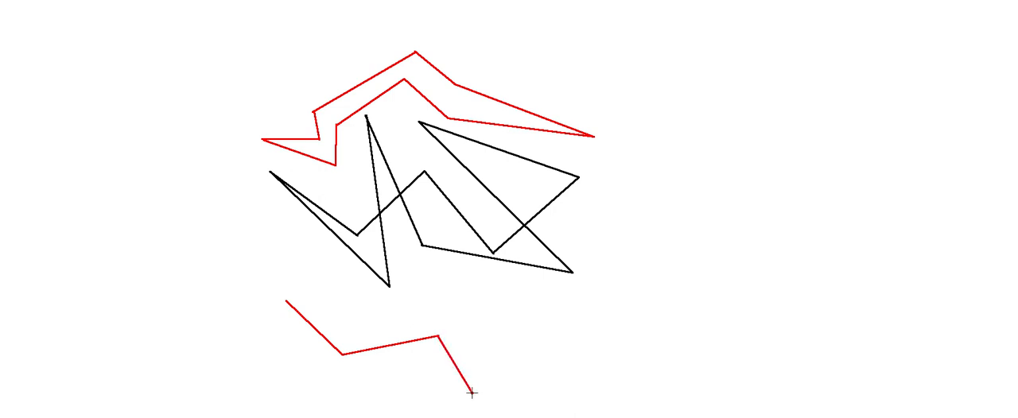
{"action": "left_click_drag", "start_coordinate": [471, 392], "coordinate": [558, 358]}
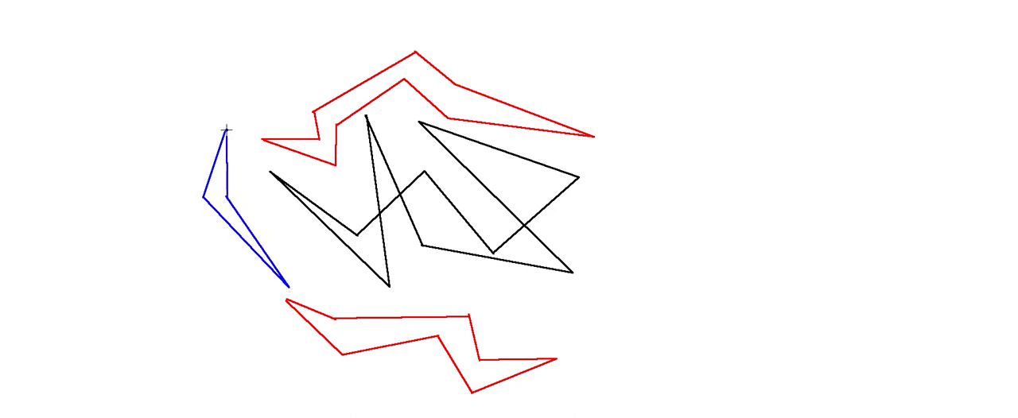
{"action": "mouse_move", "coordinate": [580, 328]}
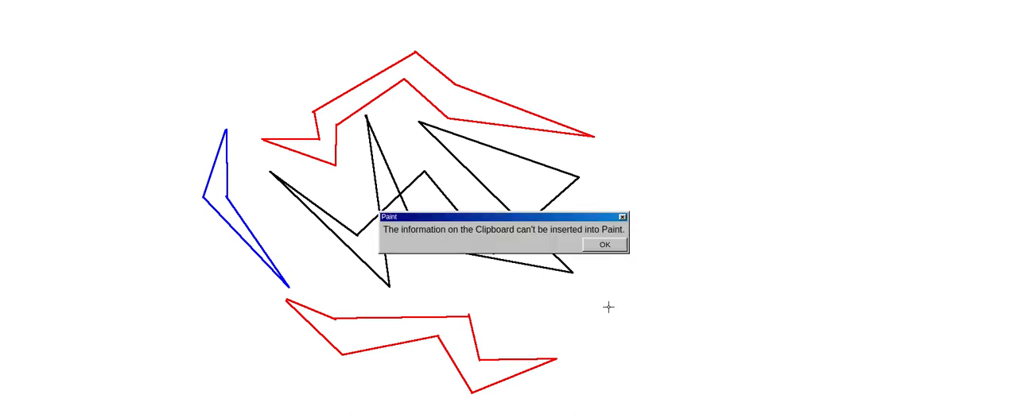
Dismiss the clipboard error and draw a blue angular line right of the black shape.
{"action": "left_click", "coordinate": [604, 245]}
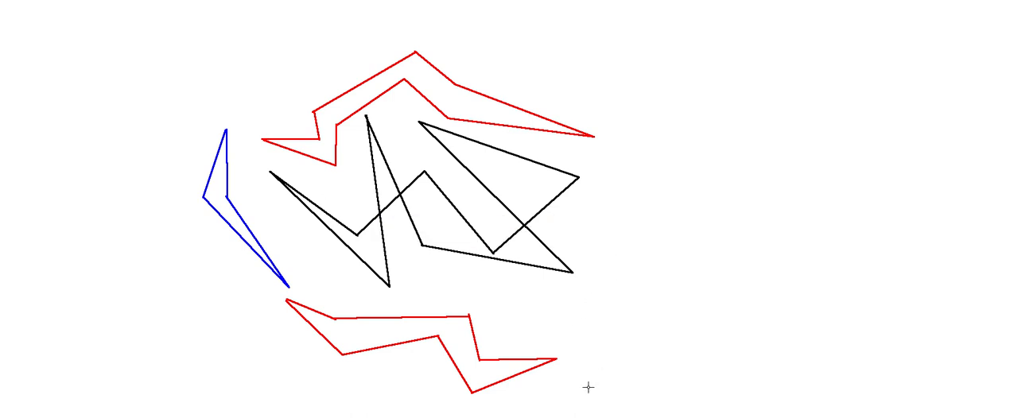
{"action": "left_click_drag", "start_coordinate": [598, 330], "coordinate": [636, 253]}
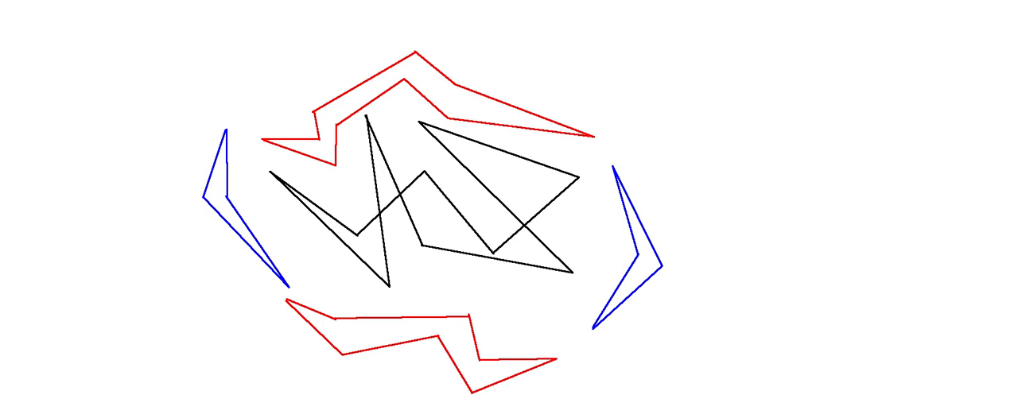
{"action": "mouse_move", "coordinate": [79, 367]}
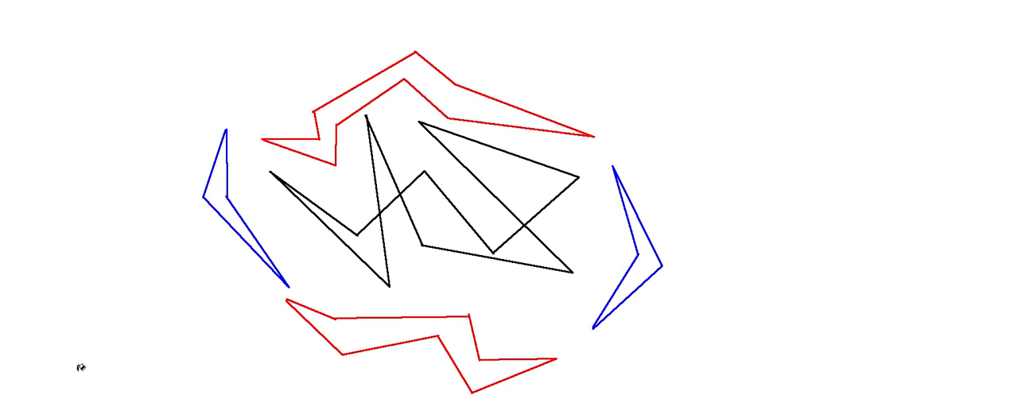
{"action": "mouse_move", "coordinate": [167, 232]}
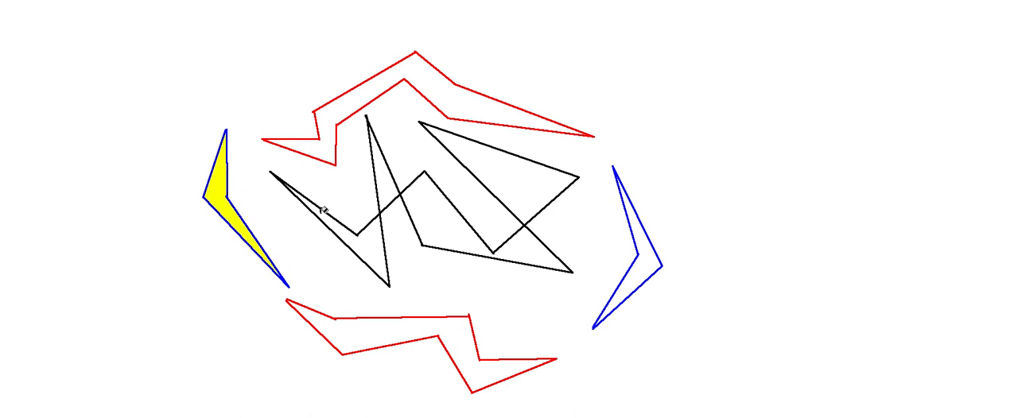
Fill the right blue shape yellow, the red bands green, and the black shape magenta.
{"action": "left_click", "coordinate": [640, 262]}
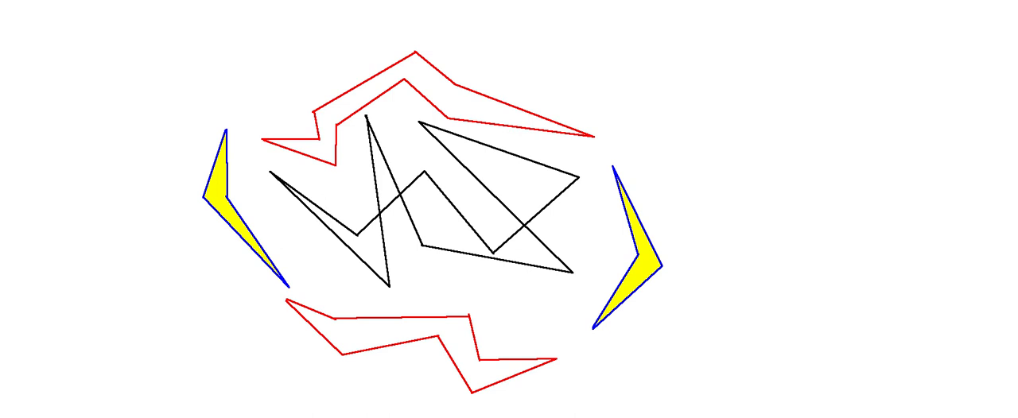
{"action": "left_click", "coordinate": [446, 88]}
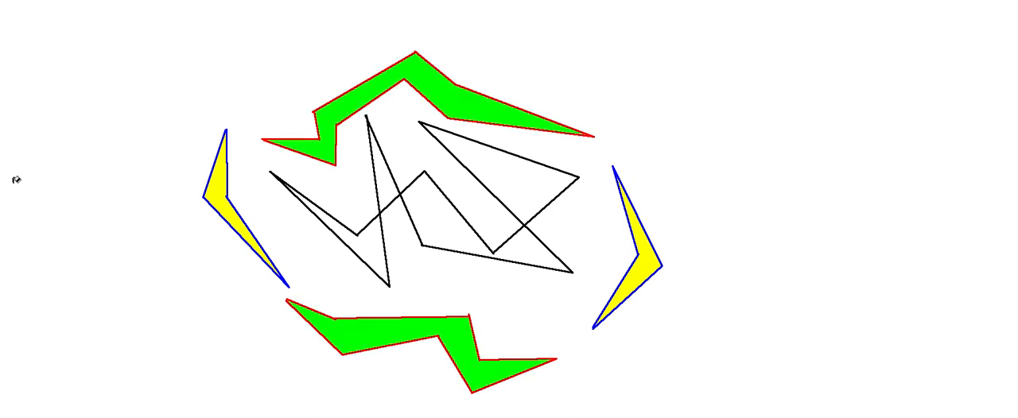
{"action": "mouse_move", "coordinate": [337, 200]}
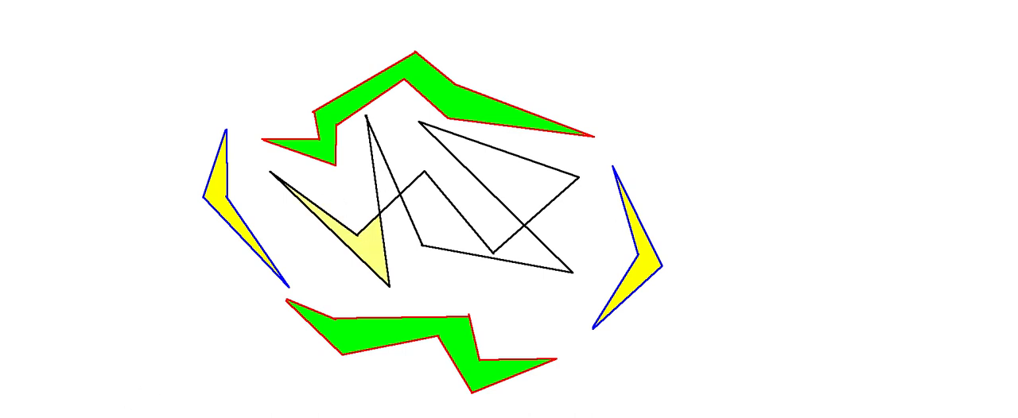
{"action": "left_click", "coordinate": [378, 219]}
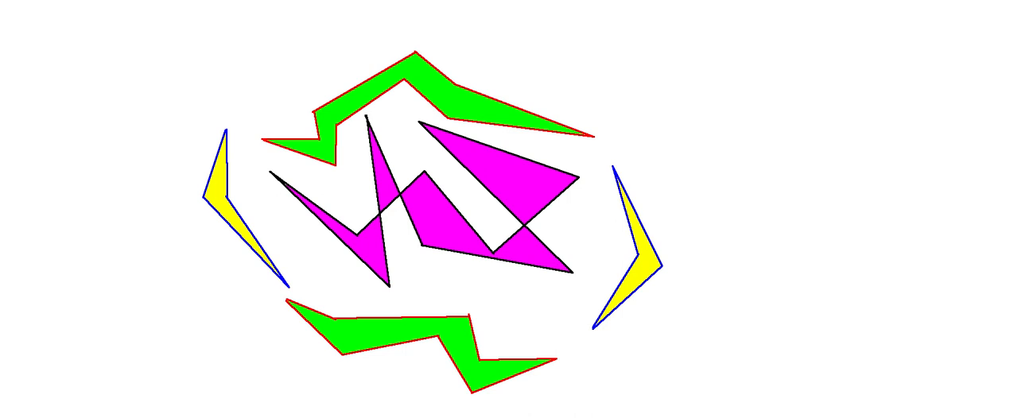
{"action": "mouse_move", "coordinate": [262, 311]}
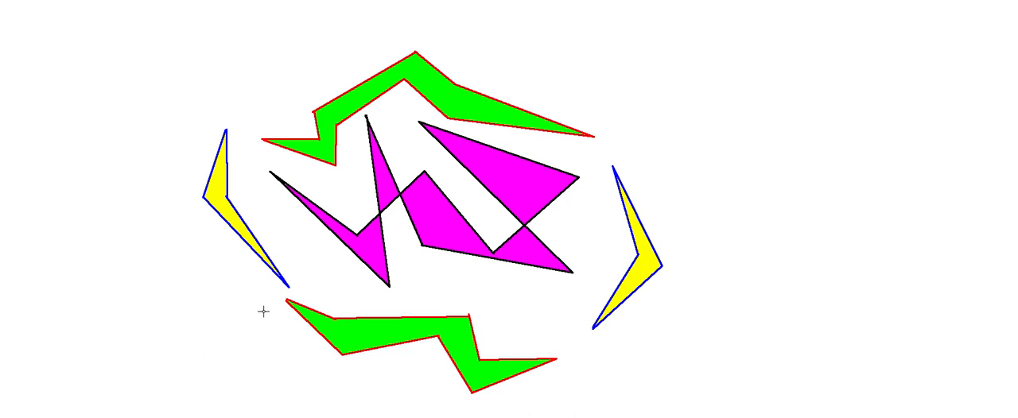
{"action": "mouse_move", "coordinate": [292, 269]}
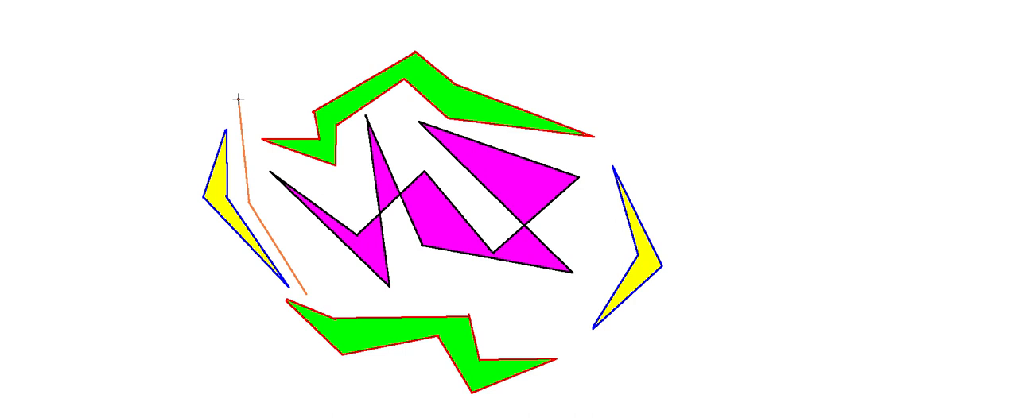
Extend the orange outline over the top and down the right side, dismissing the clipboard error.
{"action": "left_click_drag", "start_coordinate": [238, 99], "coordinate": [360, 25]}
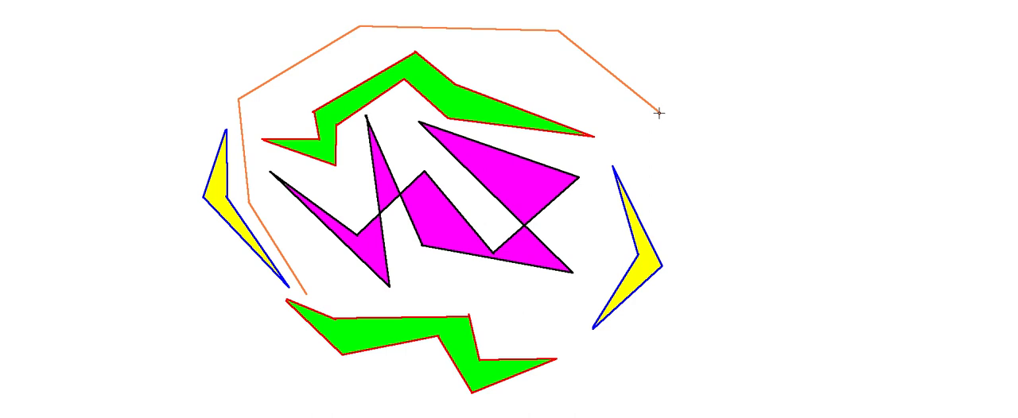
{"action": "left_click_drag", "start_coordinate": [661, 112], "coordinate": [731, 276]}
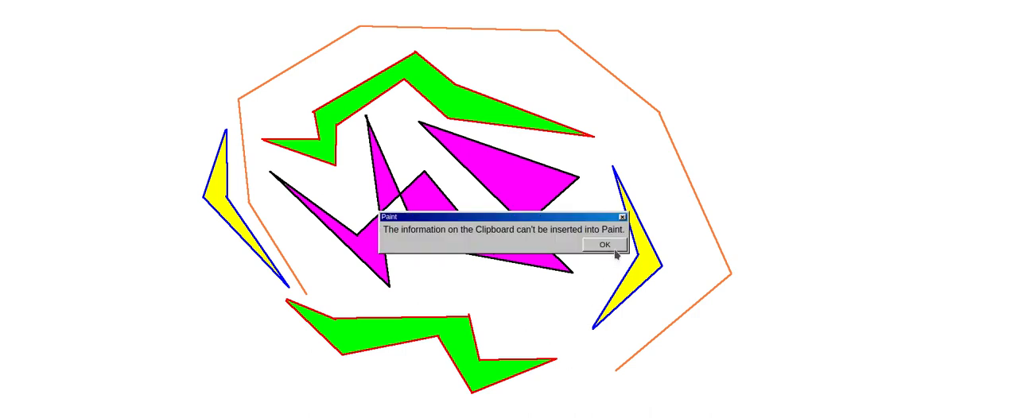
{"action": "left_click", "coordinate": [605, 244]}
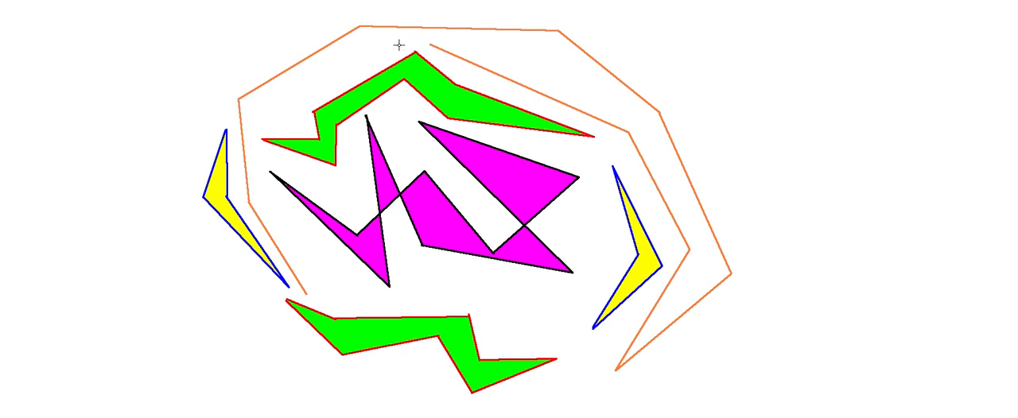
{"action": "mouse_move", "coordinate": [314, 79]}
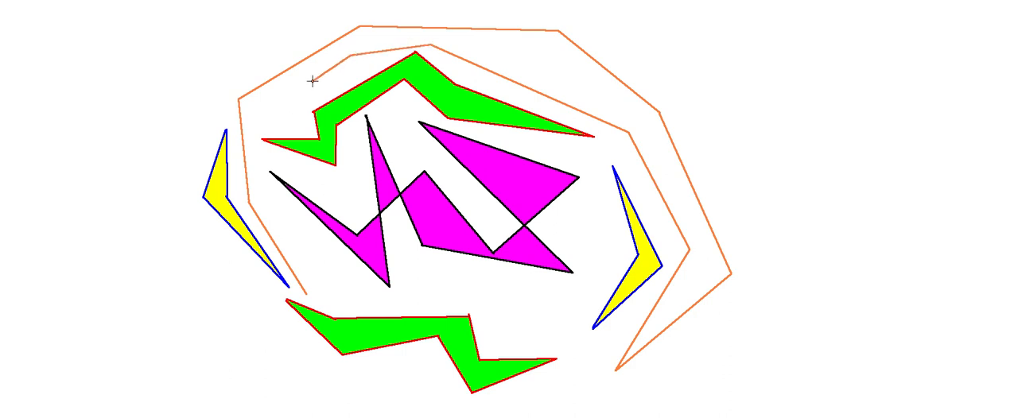
{"action": "mouse_move", "coordinate": [256, 124]}
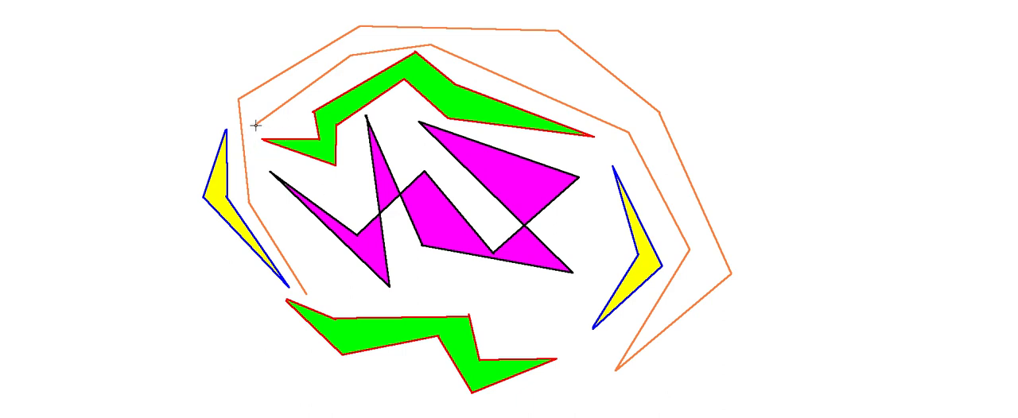
{"action": "mouse_move", "coordinate": [262, 194]}
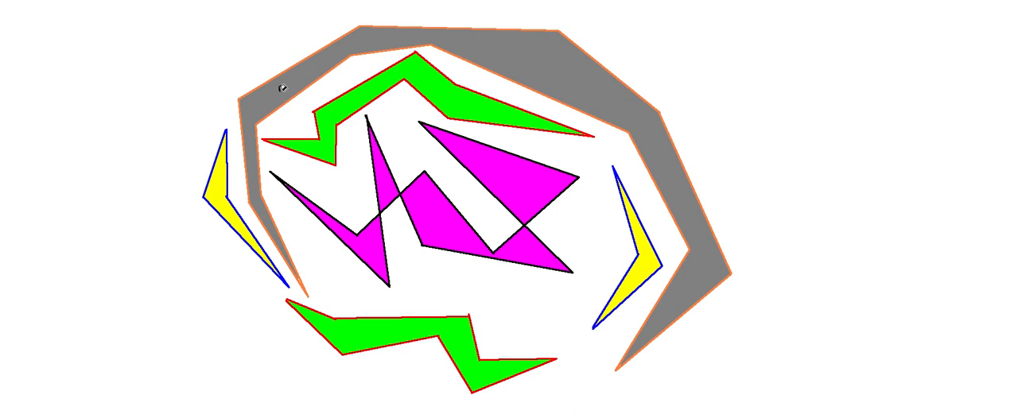
{"action": "mouse_move", "coordinate": [292, 211]}
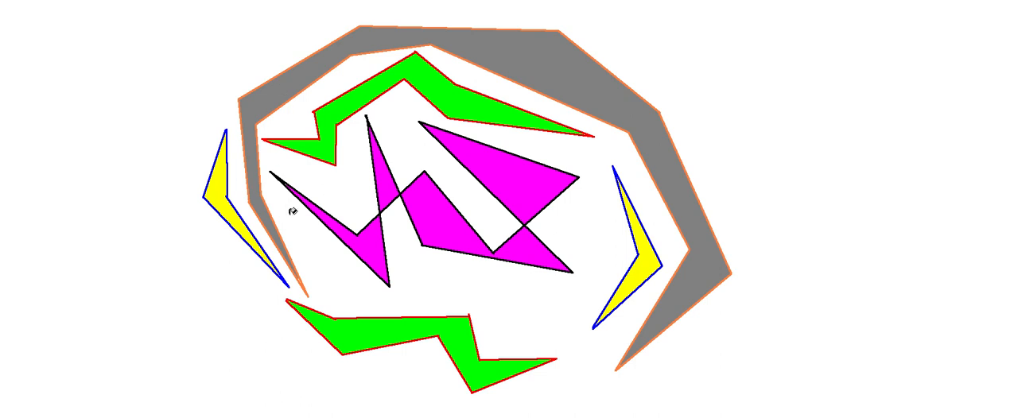
{"action": "mouse_move", "coordinate": [293, 211]}
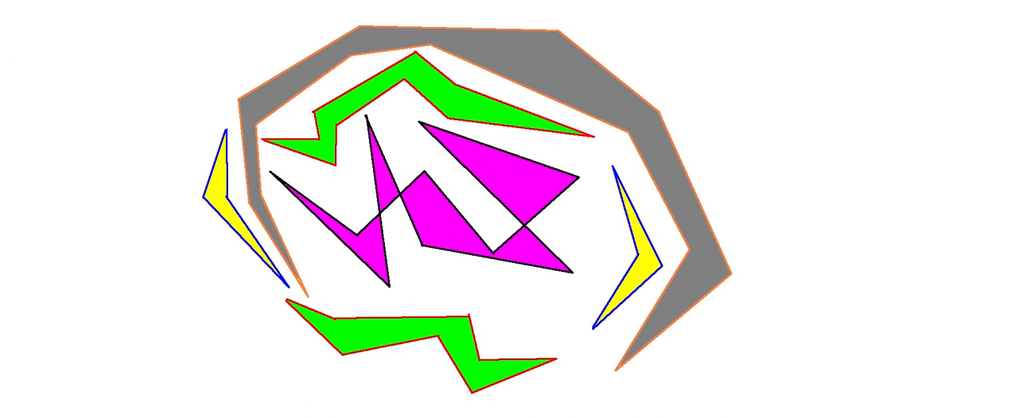
{"action": "mouse_move", "coordinate": [313, 280]}
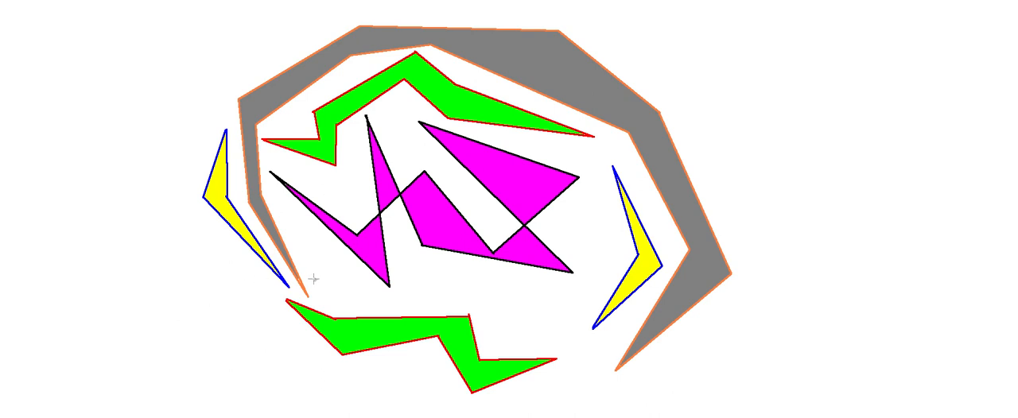
Brush two light gray wavy strokes beneath the magenta shapes, extending toward the right.
{"action": "left_click_drag", "start_coordinate": [313, 269], "coordinate": [381, 302]}
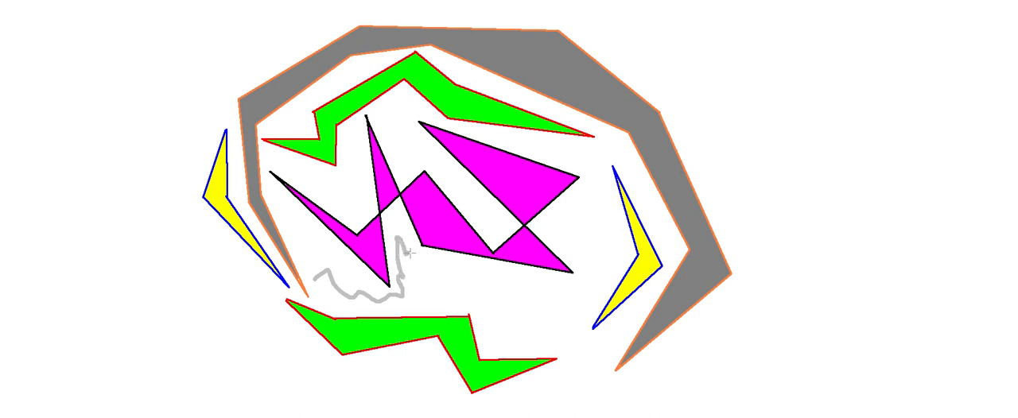
{"action": "left_click_drag", "start_coordinate": [404, 253], "coordinate": [477, 276]}
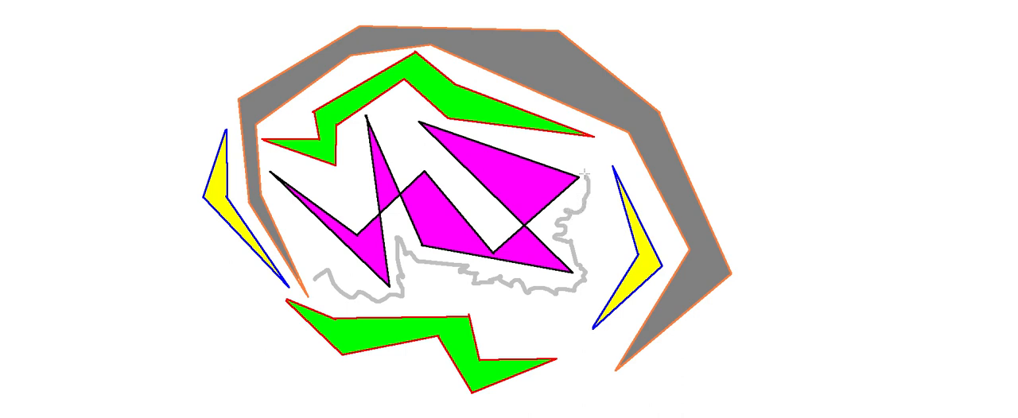
{"action": "mouse_move", "coordinate": [545, 152]}
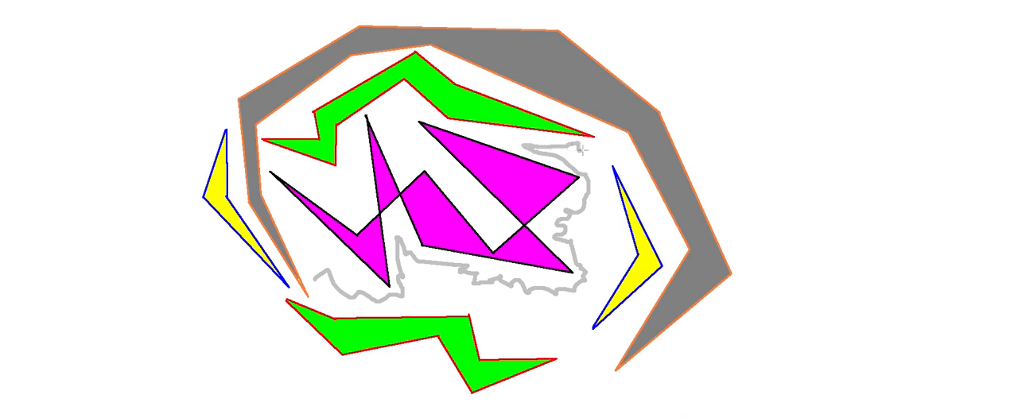
{"action": "mouse_move", "coordinate": [599, 175]}
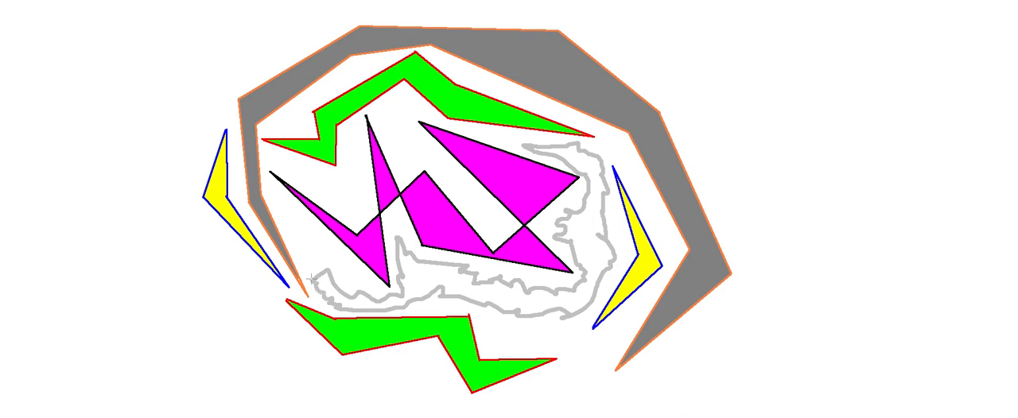
{"action": "mouse_move", "coordinate": [83, 351]}
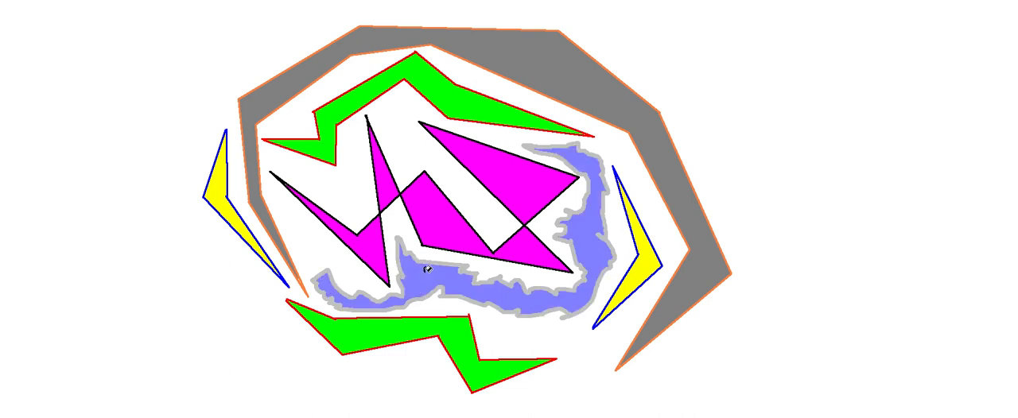
{"action": "mouse_move", "coordinate": [322, 228]}
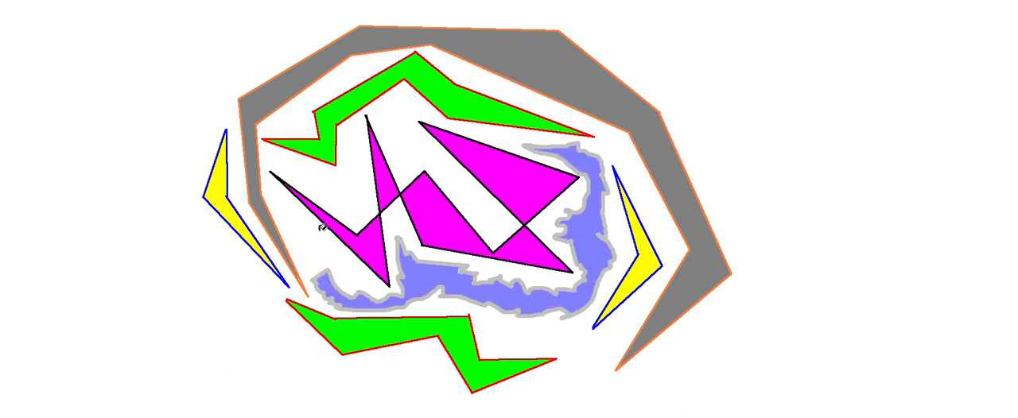
{"action": "mouse_move", "coordinate": [6, 46]}
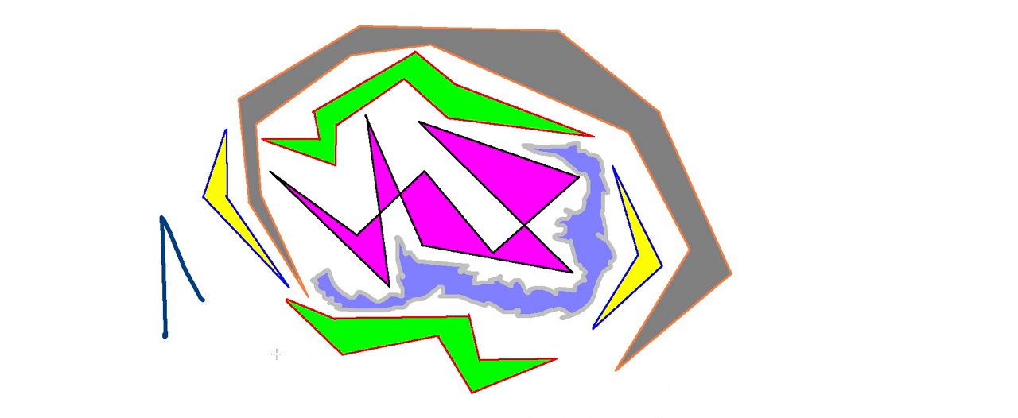
Draw thick dark blue jagged strokes at the lower left and upper right of the canvas.
{"action": "left_click_drag", "start_coordinate": [163, 335], "coordinate": [314, 362]}
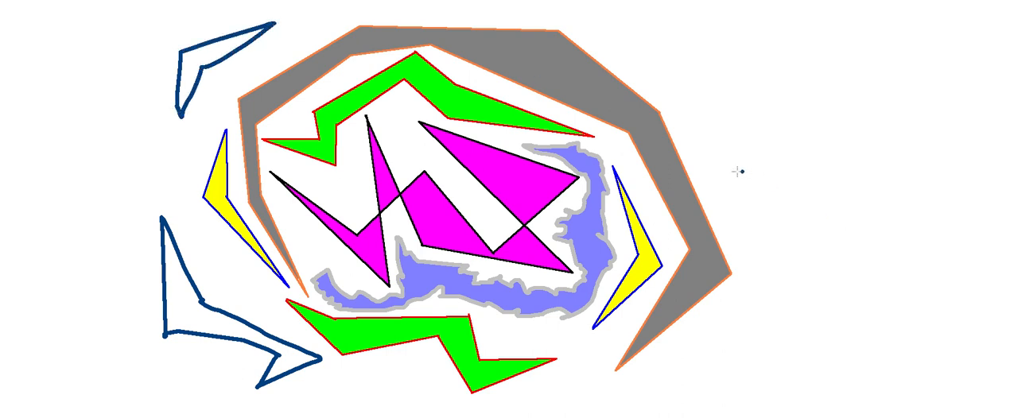
{"action": "left_click_drag", "start_coordinate": [628, 67], "coordinate": [740, 171]}
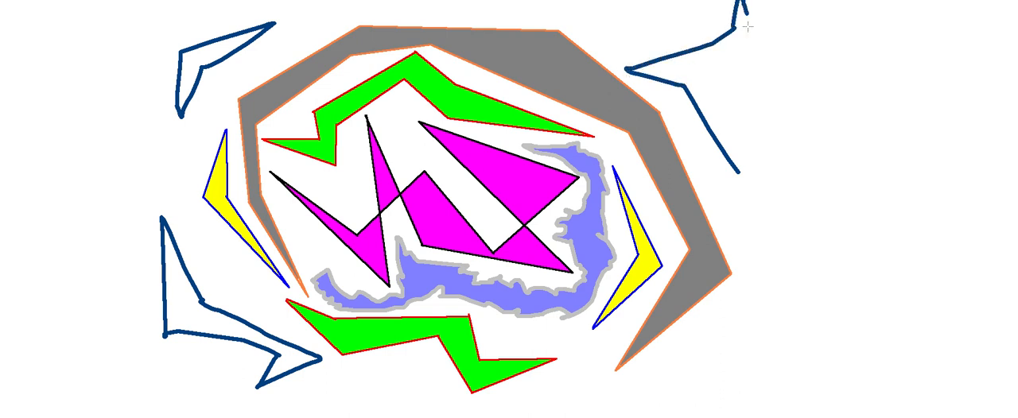
{"action": "left_click_drag", "start_coordinate": [748, 24], "coordinate": [736, 174]}
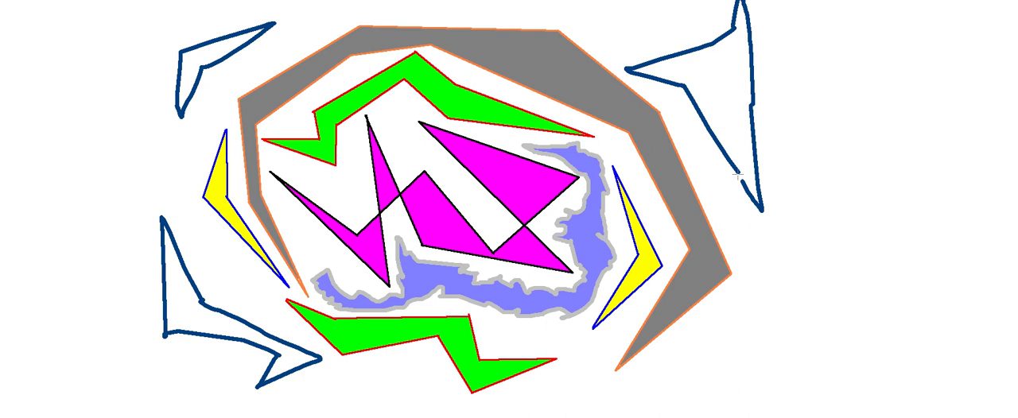